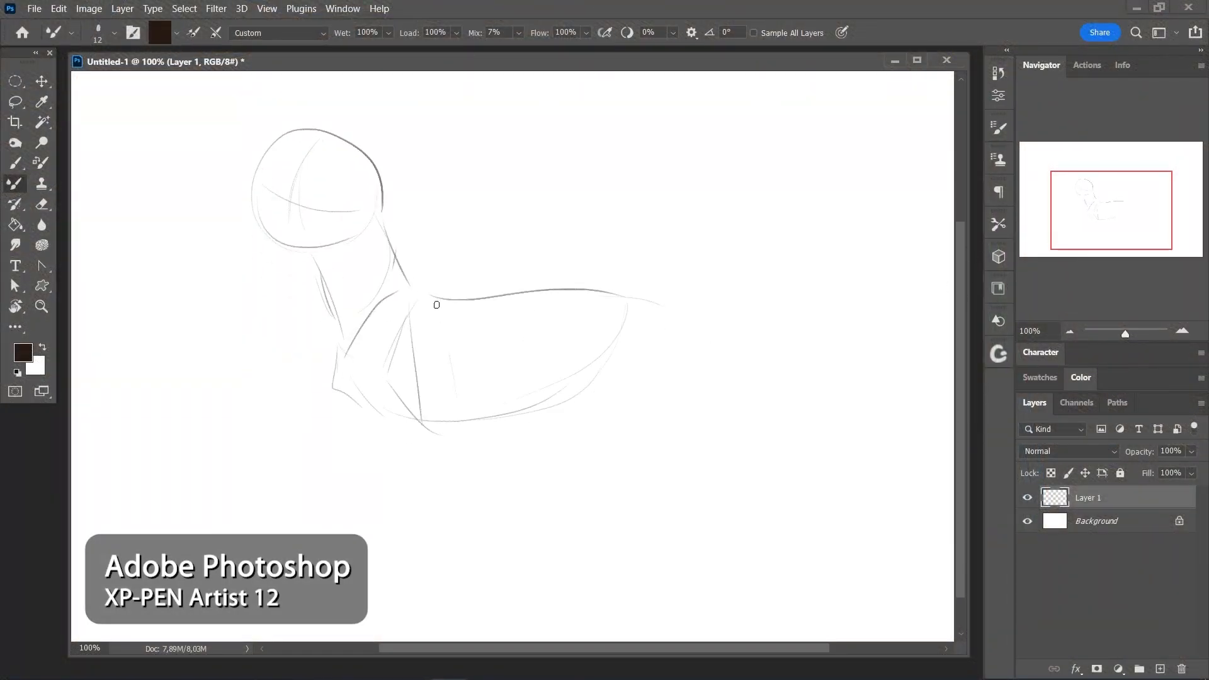
# Sketch the wolf's body, legs and extra fur strokes with pencil-like Mixer Brush lines
pyautogui.moveTo(444, 308); pyautogui.dragTo(598, 456)
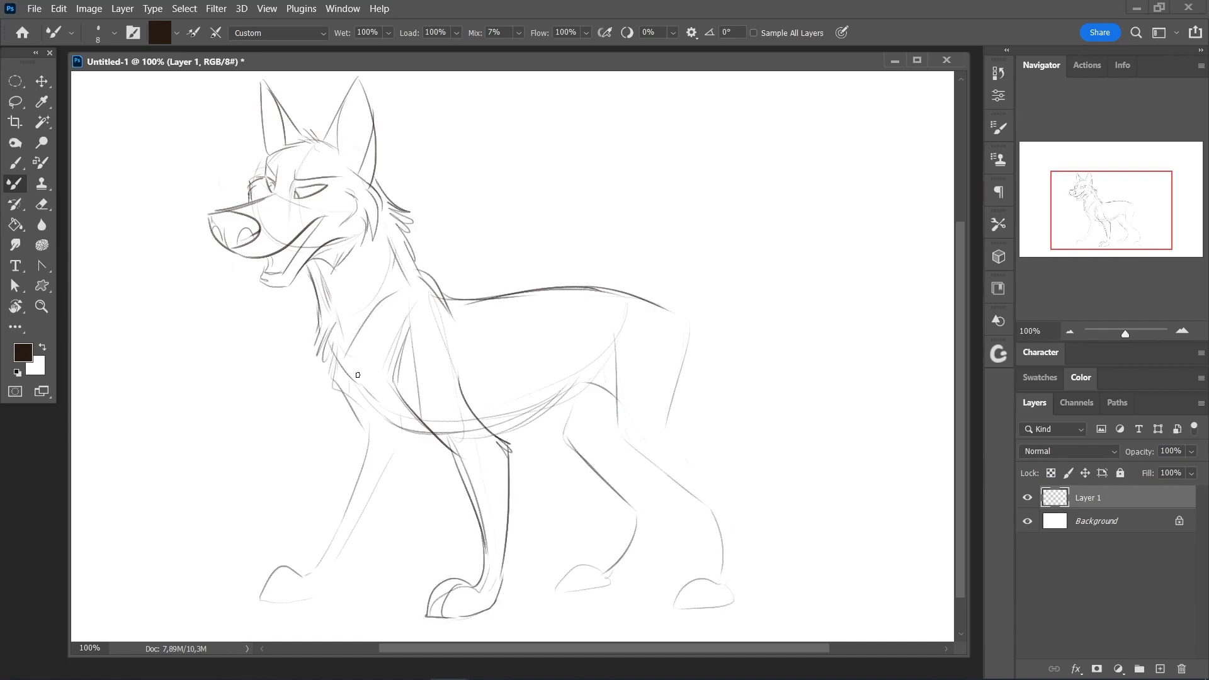
pyautogui.moveTo(355, 375); pyautogui.dragTo(612, 382)
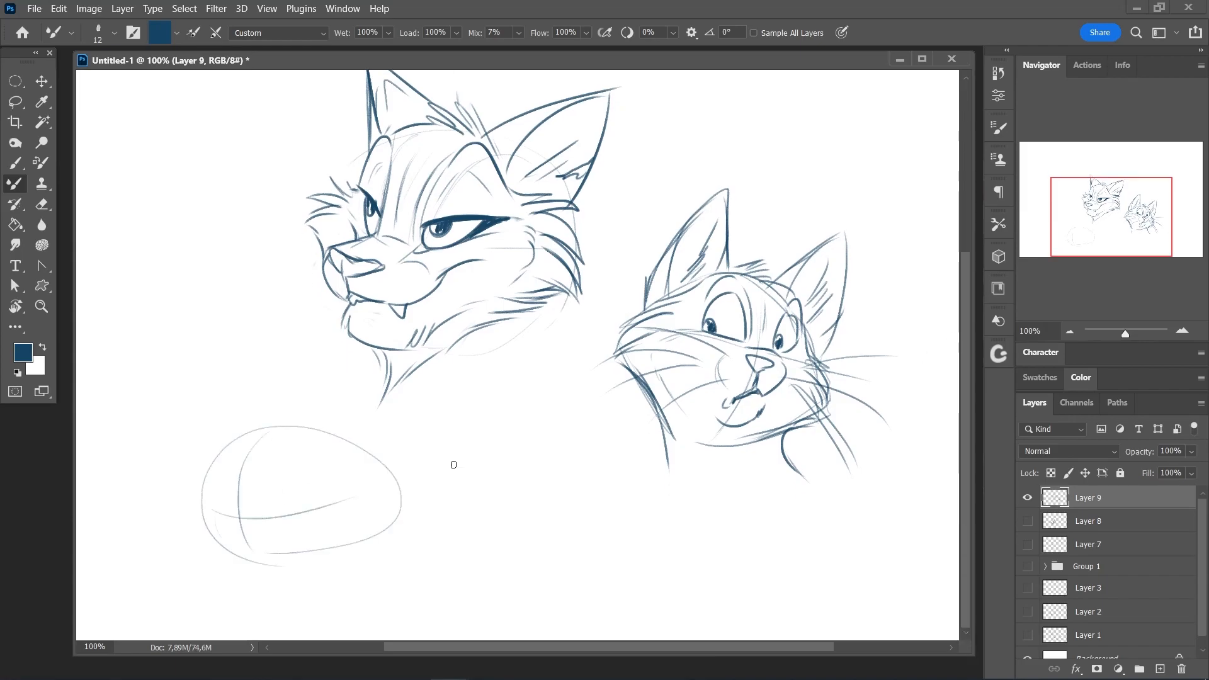
# Rough a third cat's oval head and draw the crouching cat's paws and claws
pyautogui.moveTo(215, 493); pyautogui.dragTo(294, 555)
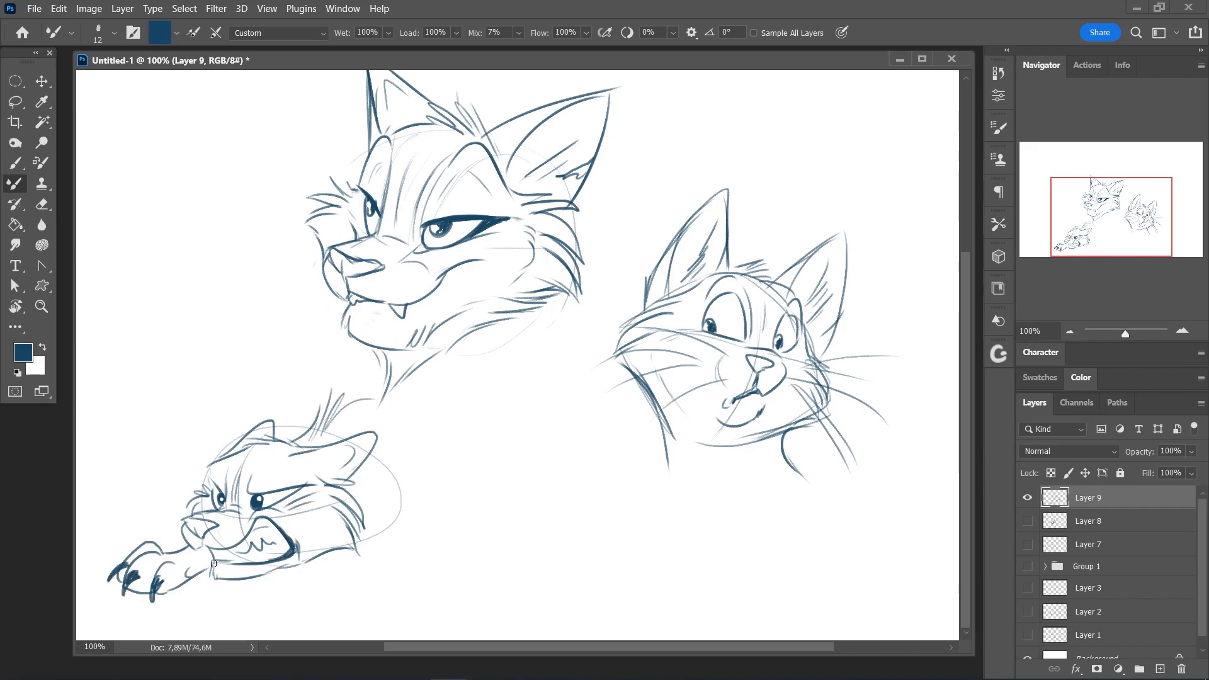
pyautogui.moveTo(462, 432); pyautogui.dragTo(540, 502)
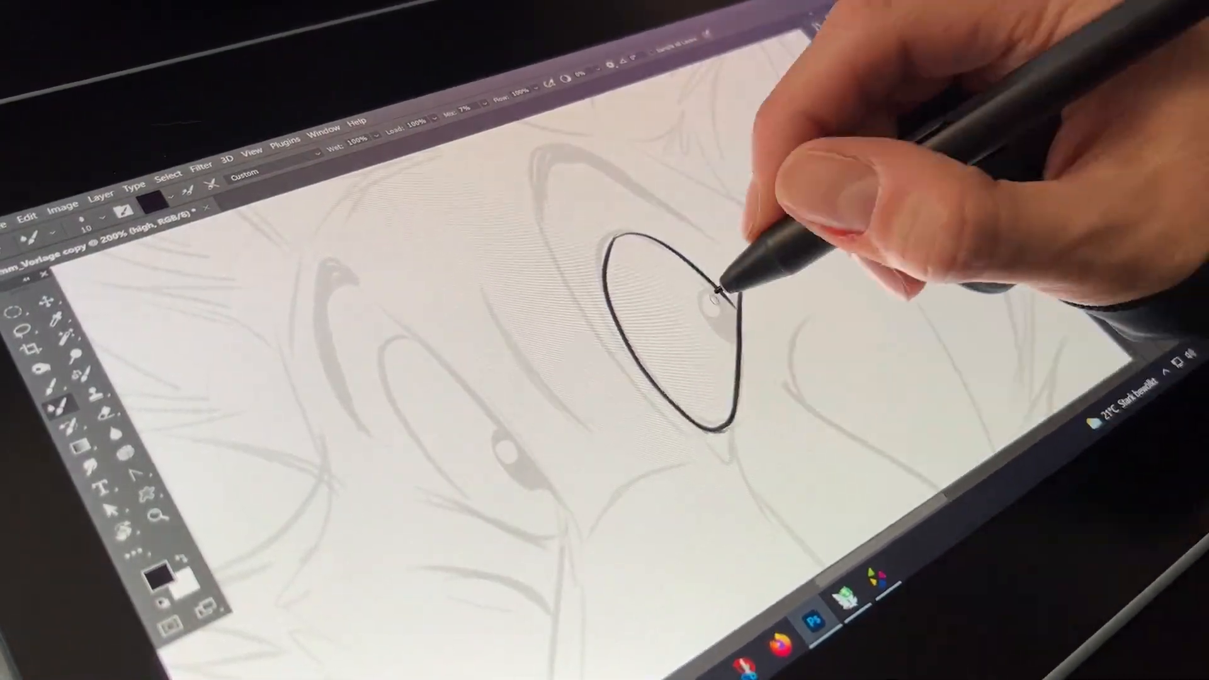
# Trace a bold black outline around the wolf's eye over the faint sketch
pyautogui.moveTo(713, 301); pyautogui.dragTo(686, 324)
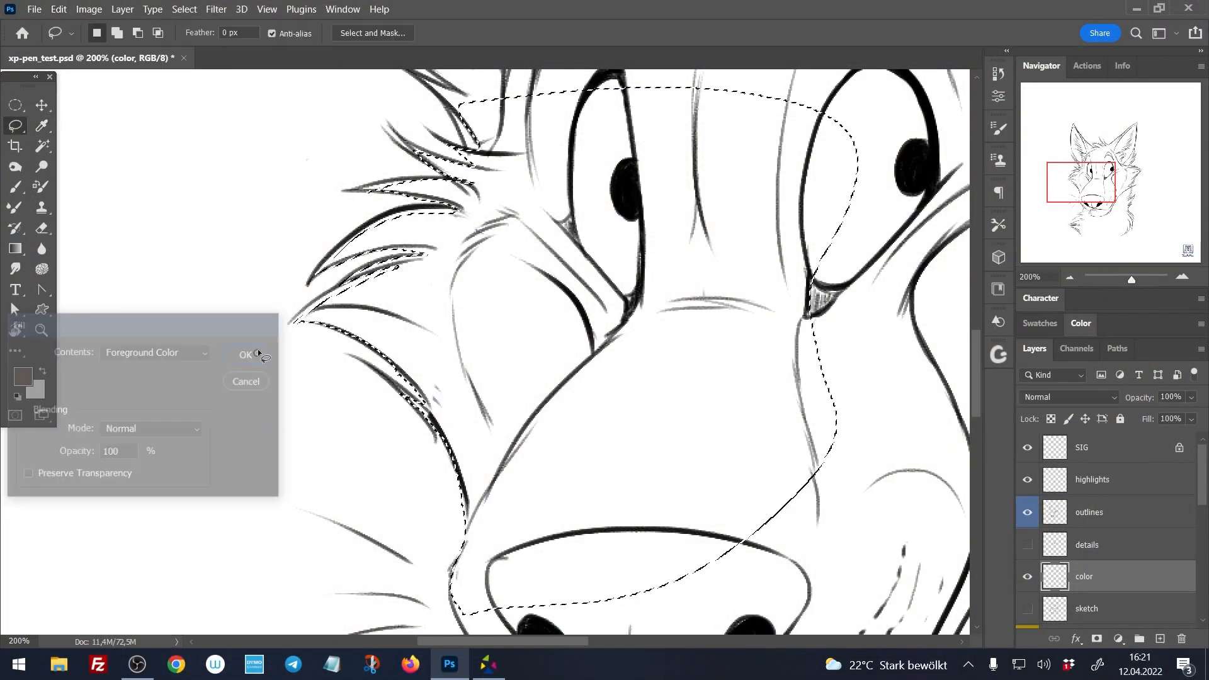
# Fill the lassoed muzzle and forehead area with the brown foreground colour
pyautogui.click(247, 354)
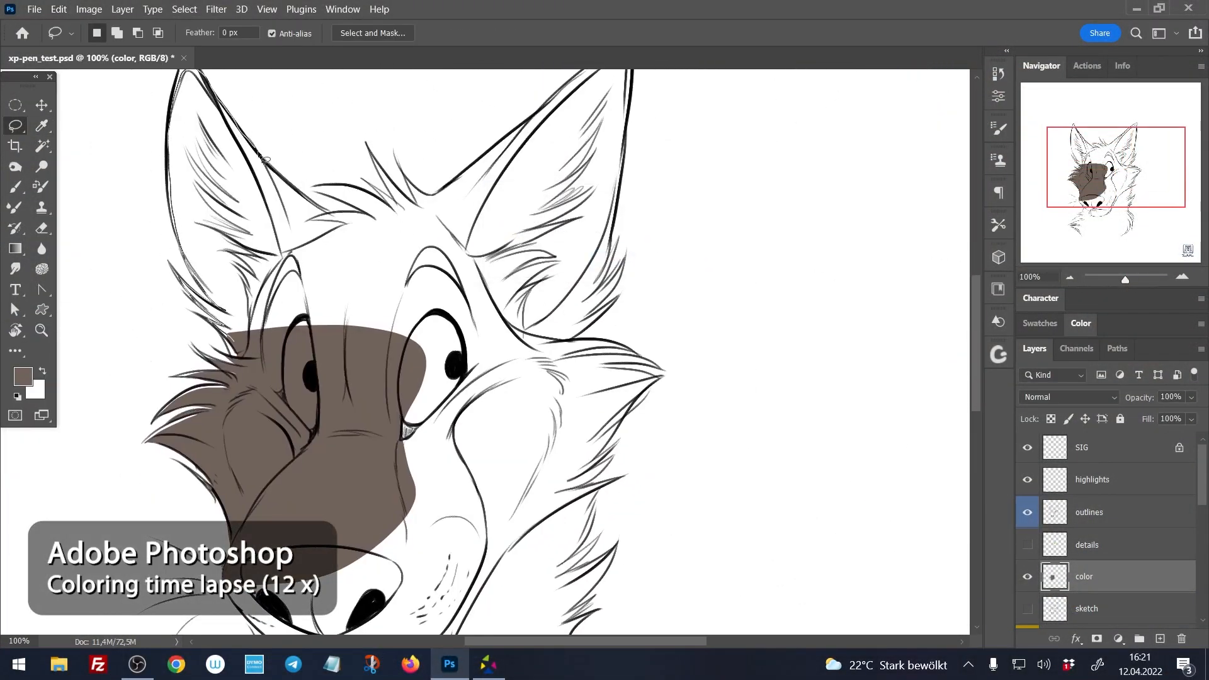
pyautogui.click(15, 248)
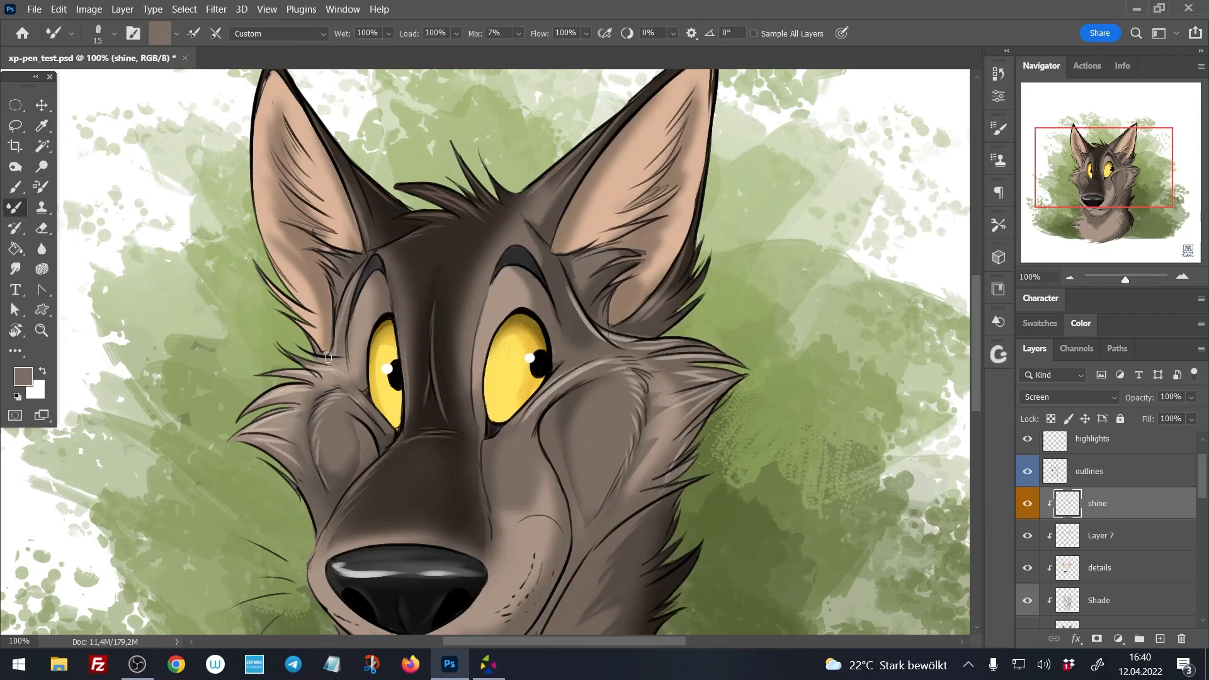
# Scroll the canvas while painting the shading, eyes and green splatter background
pyautogui.scroll(-3)
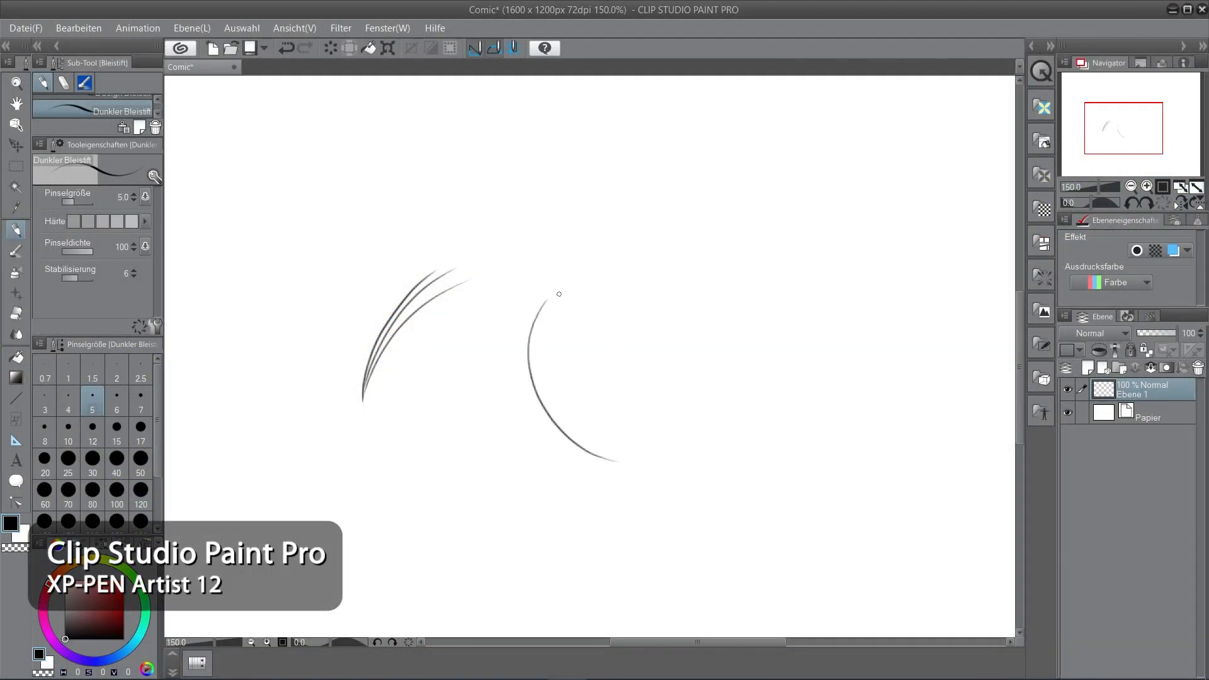
# Complete the round head outline and draw construction lines across and below it
pyautogui.moveTo(558, 293); pyautogui.dragTo(681, 259)
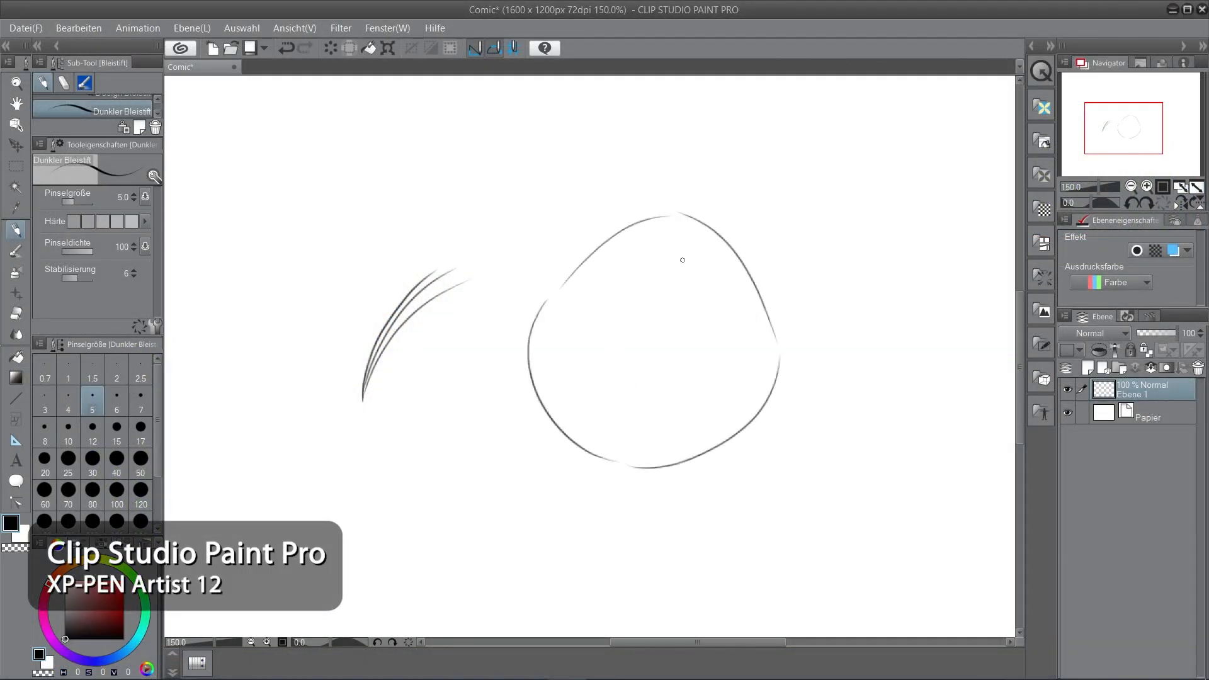
pyautogui.moveTo(671, 224); pyautogui.dragTo(628, 462)
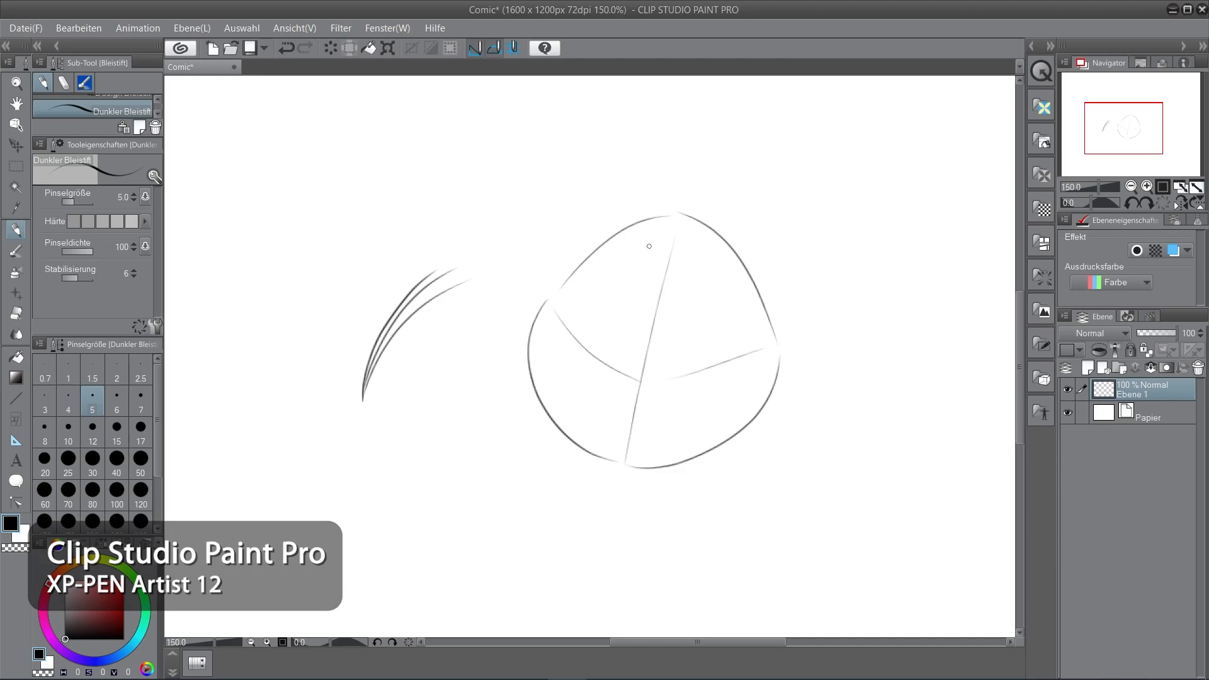
pyautogui.moveTo(603, 404); pyautogui.dragTo(555, 478)
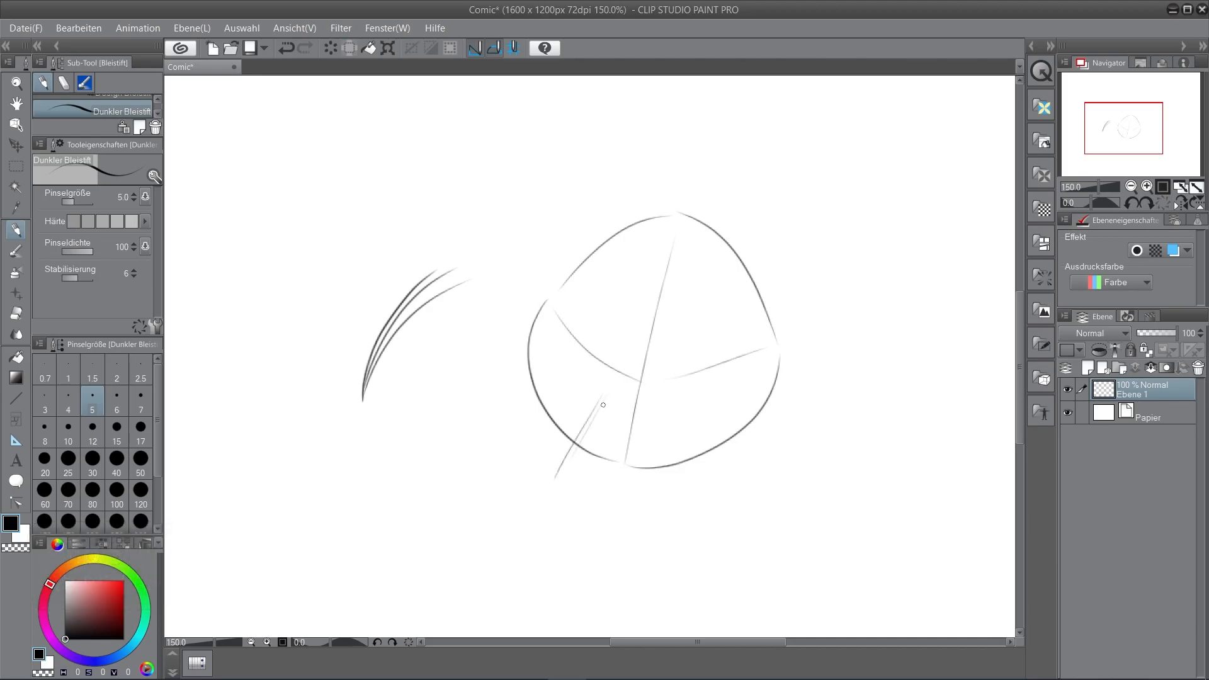
pyautogui.moveTo(602, 404); pyautogui.dragTo(685, 475)
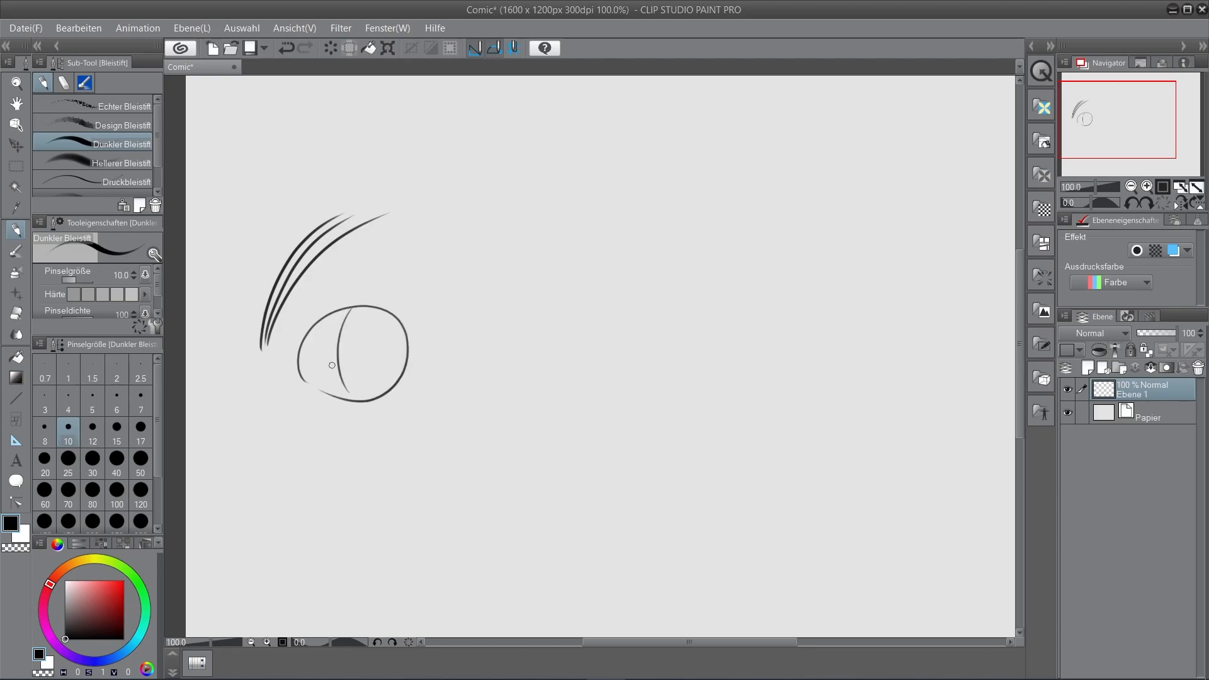
# Draw crossing guidelines on the small circle and scribble a pencil test below it
pyautogui.moveTo(299, 355); pyautogui.dragTo(404, 357)
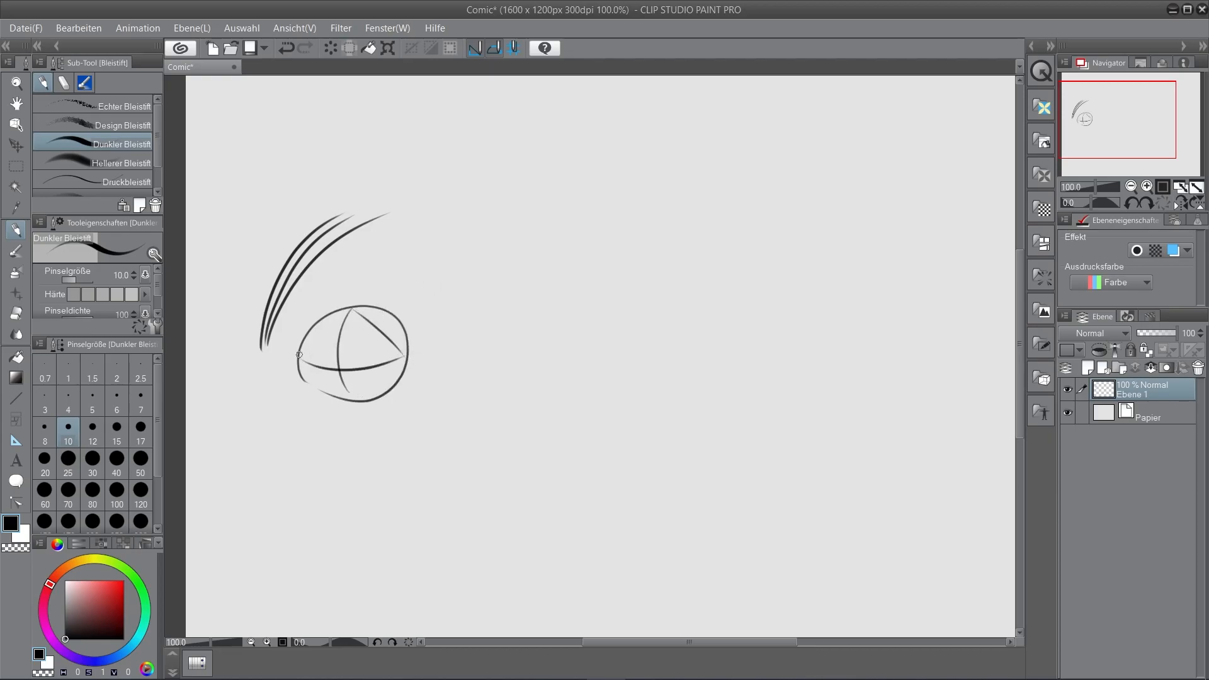
pyautogui.moveTo(247, 432); pyautogui.dragTo(301, 454)
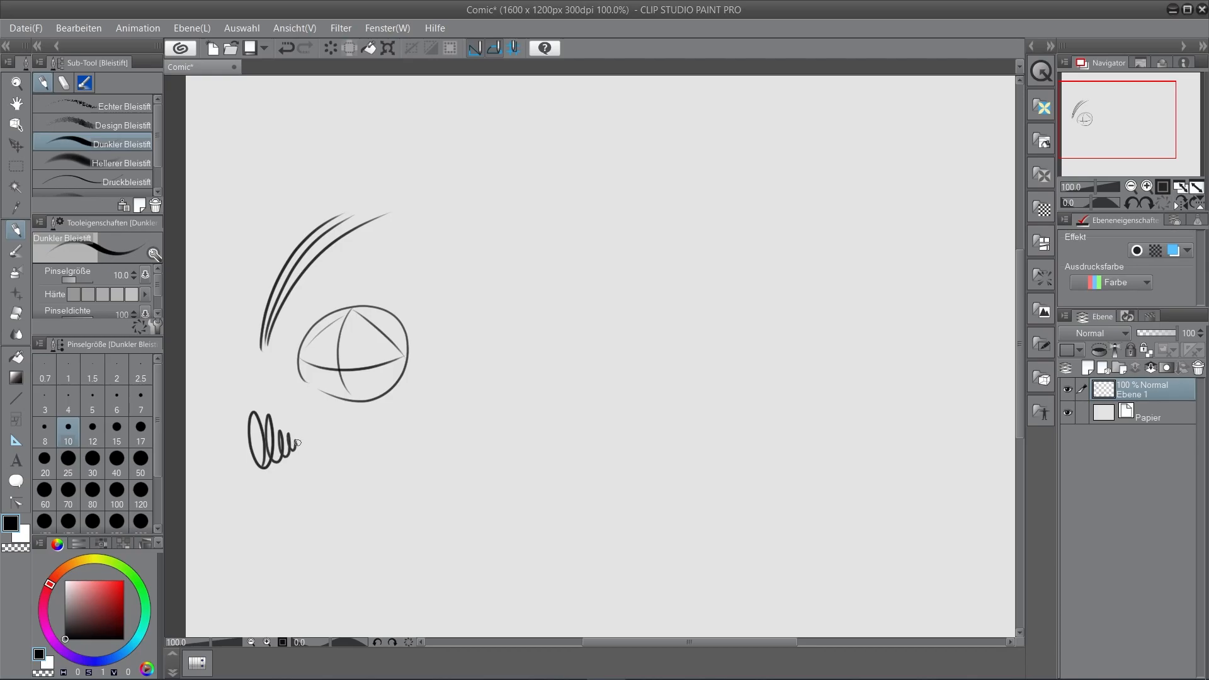
pyautogui.click(123, 163)
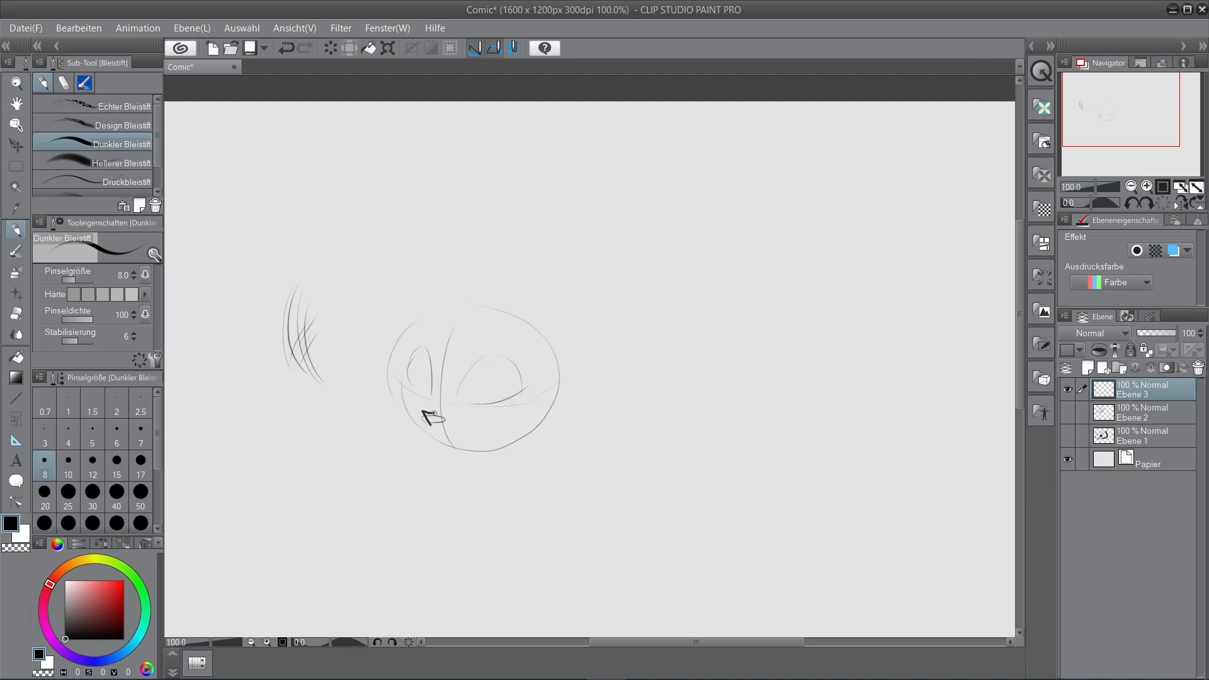
# Sketch the cat's closed eyes and muzzle, then refine its ear and face lines in light blue
pyautogui.moveTo(425, 417); pyautogui.dragTo(479, 371)
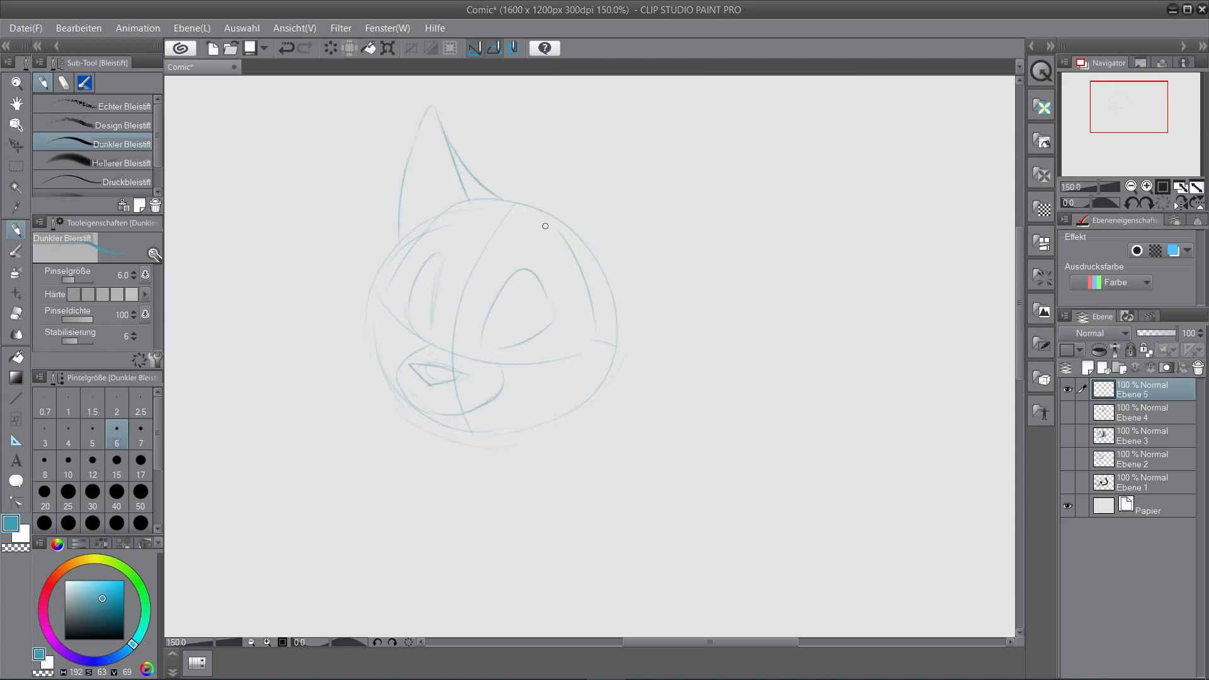
pyautogui.moveTo(545, 225); pyautogui.dragTo(518, 363)
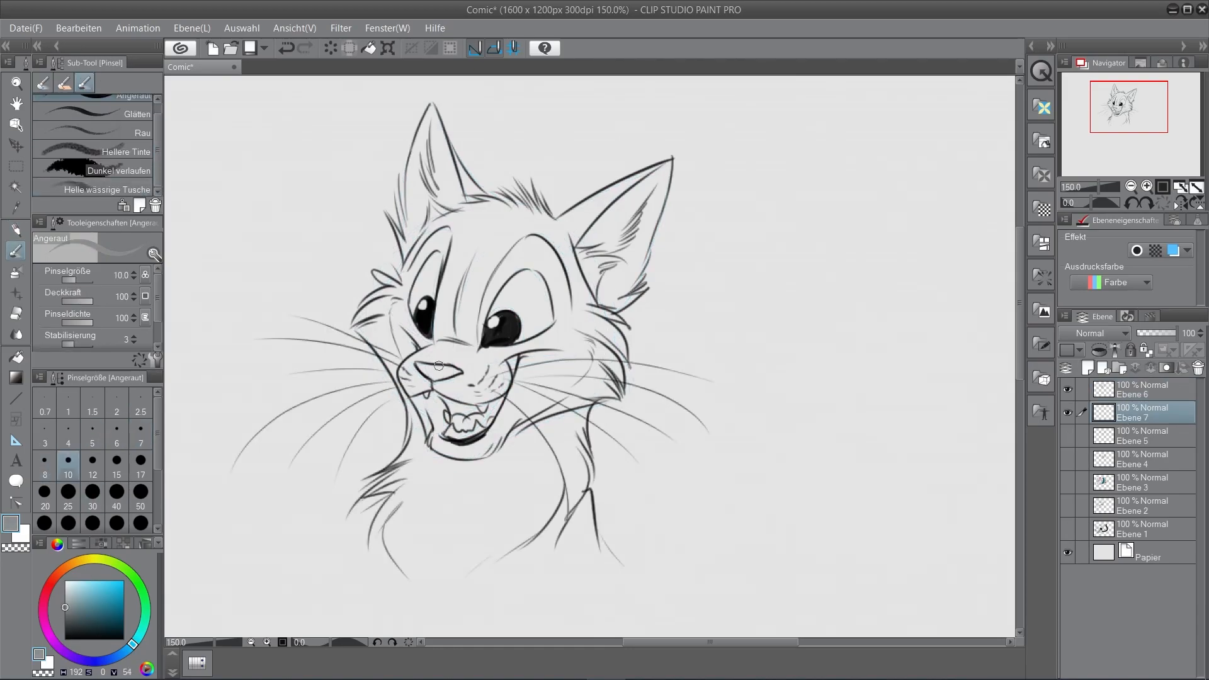
# Shade with Transparente, Kräftige and Blickdichte Wasserfarbe brushes in turn
pyautogui.click(98, 125)
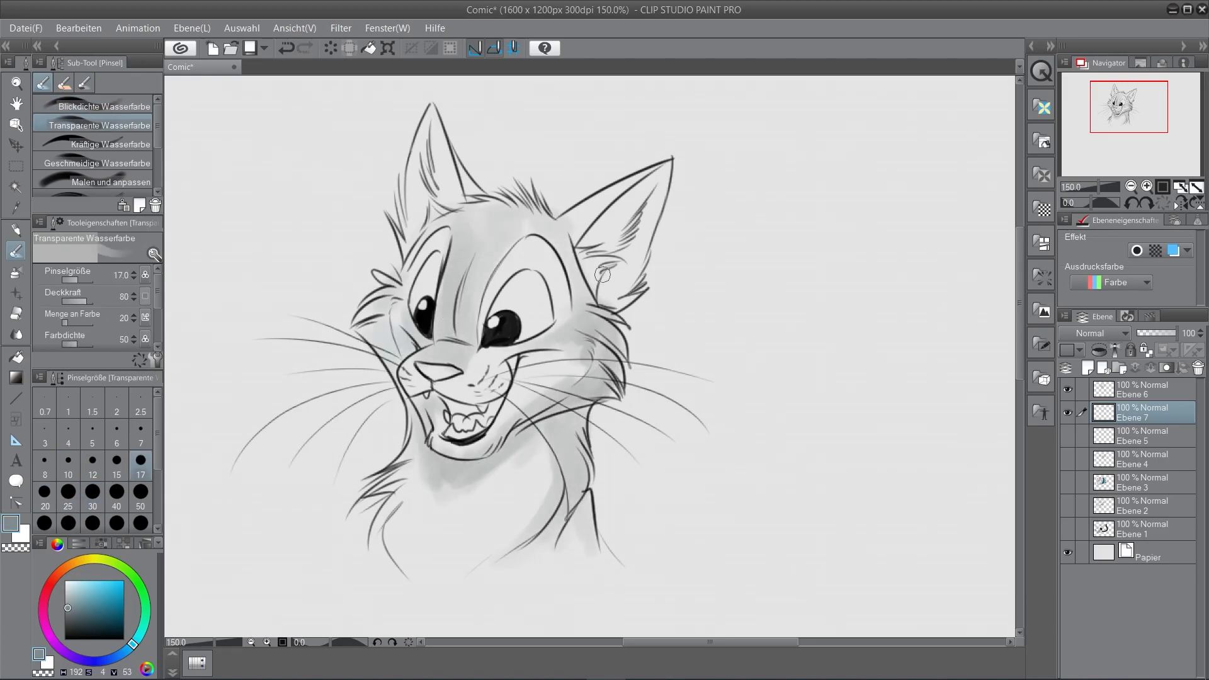
pyautogui.click(97, 143)
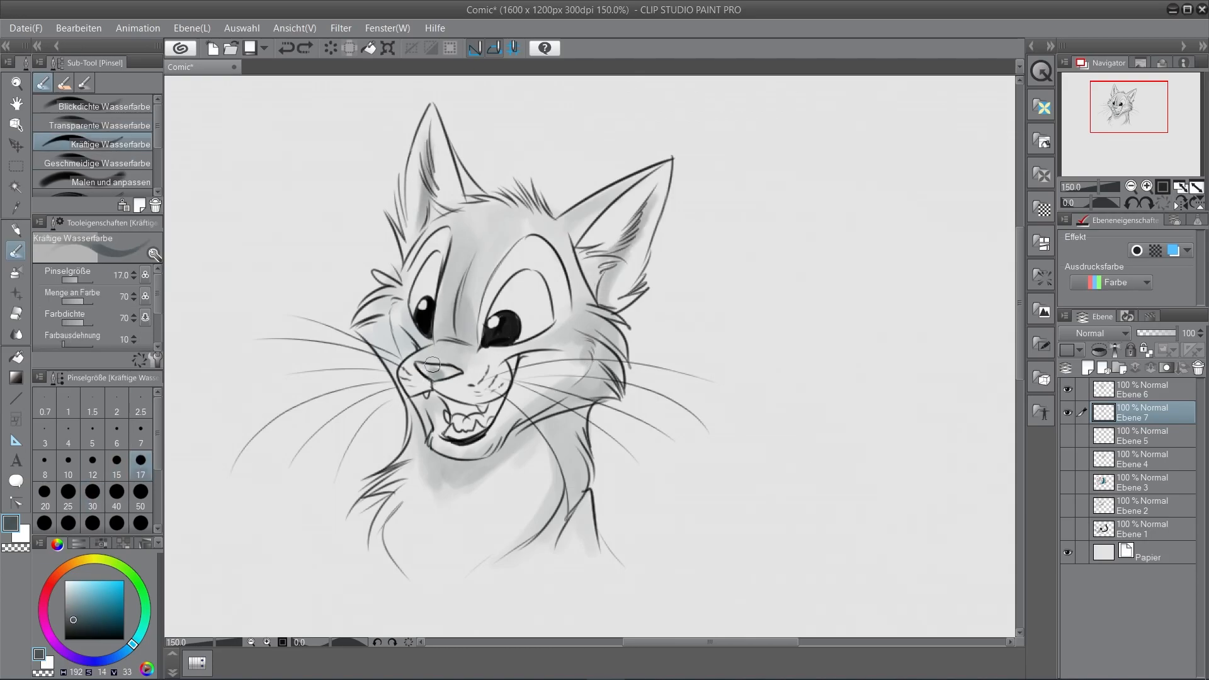
pyautogui.click(103, 106)
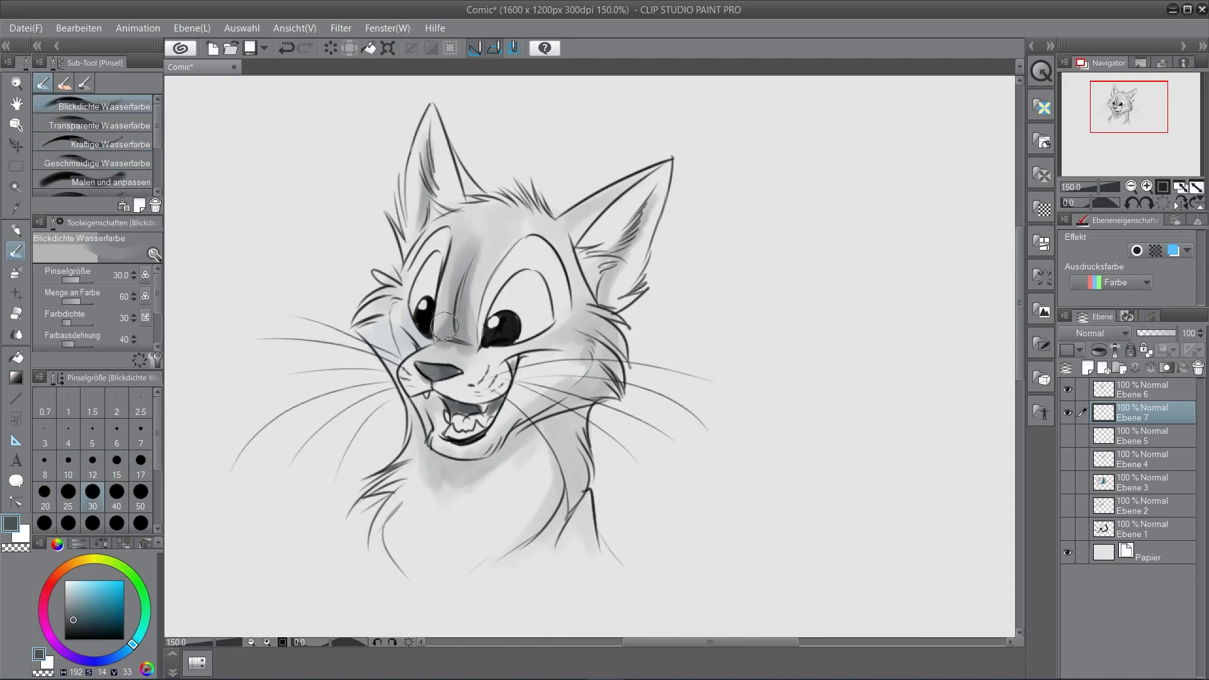